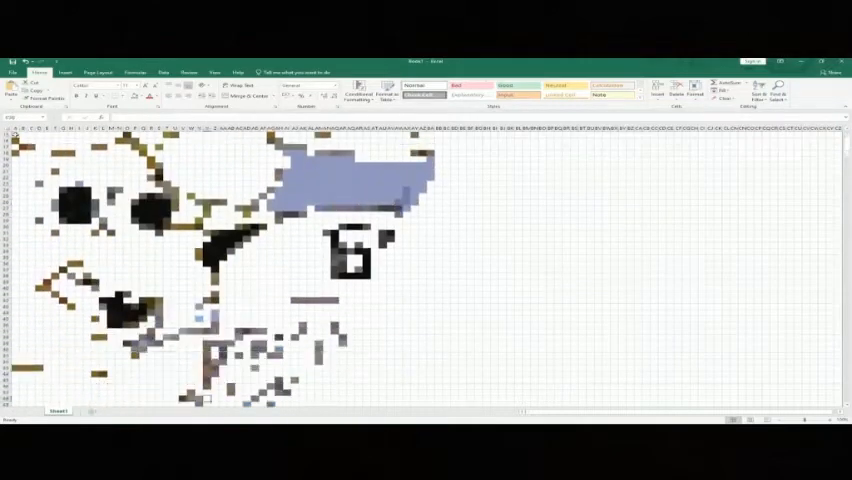
scroll(down, 3)
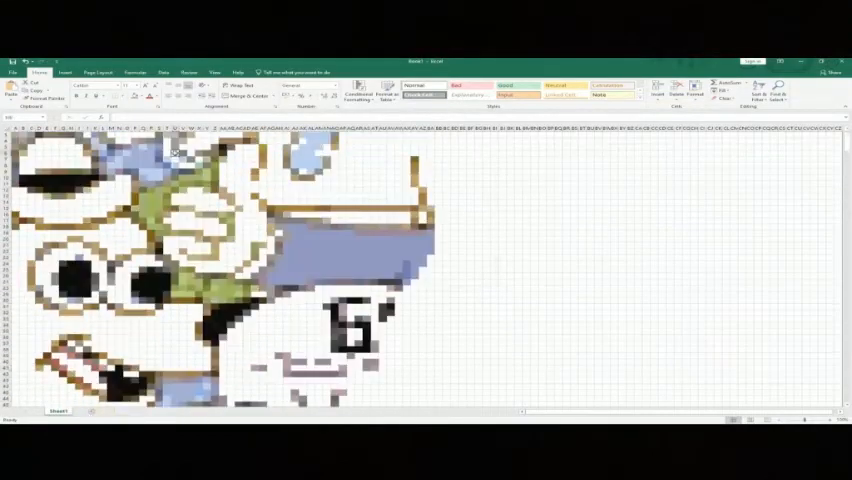
scroll(down, 3)
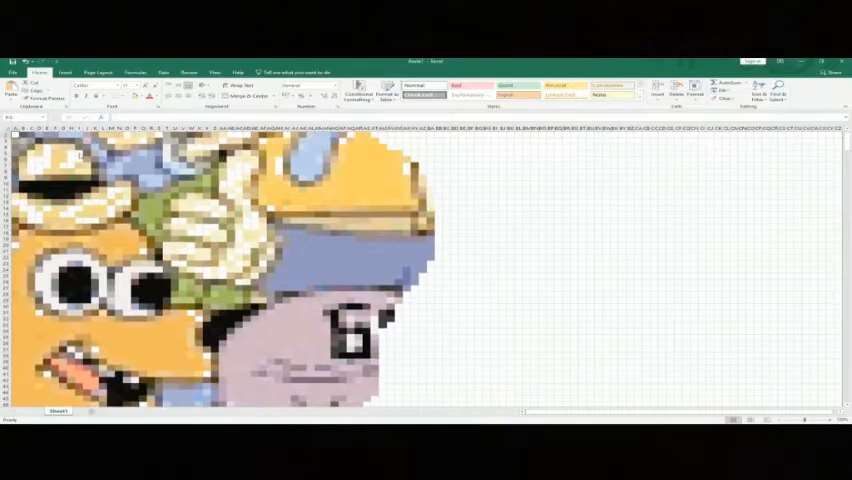
scroll(down, 3)
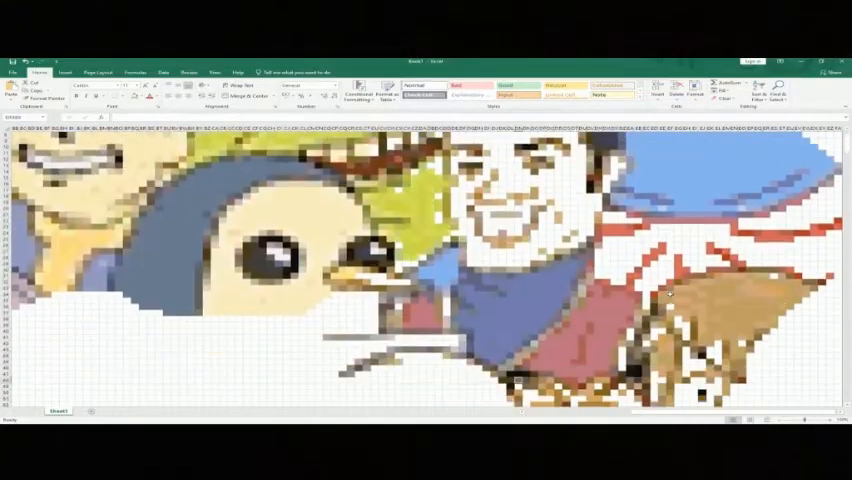
scroll(down, 3)
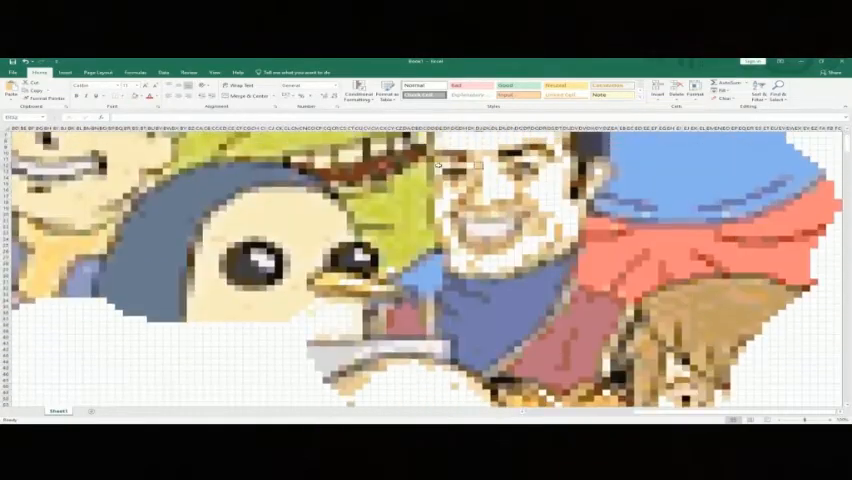
scroll(down, 3)
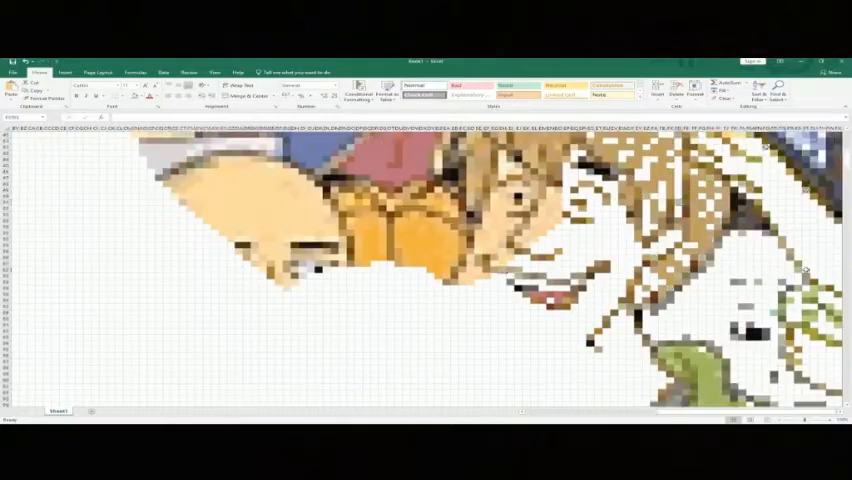
scroll(down, 3)
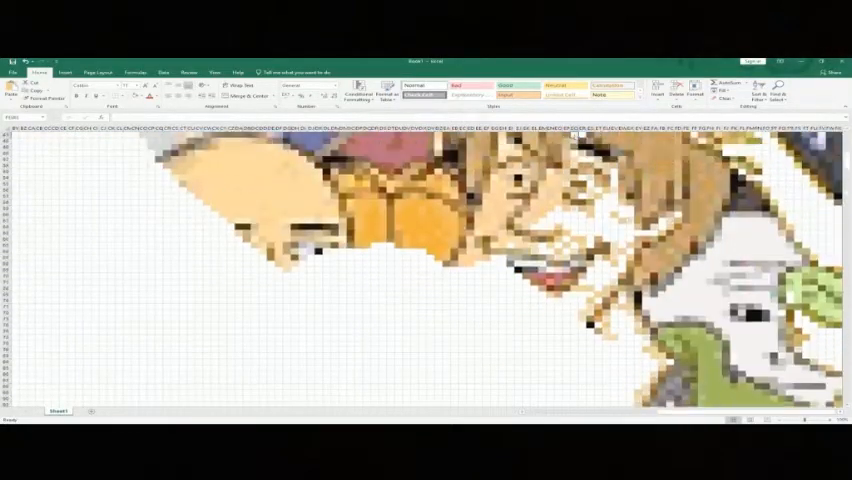
scroll(down, 3)
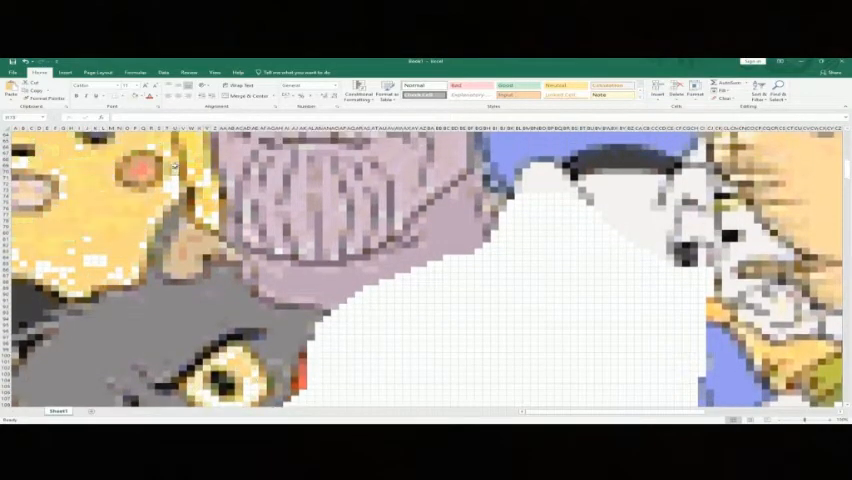
scroll(right, 3)
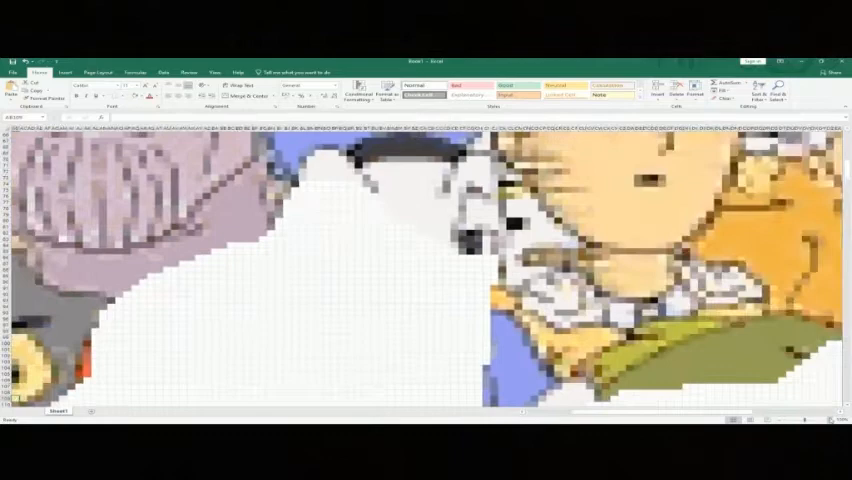